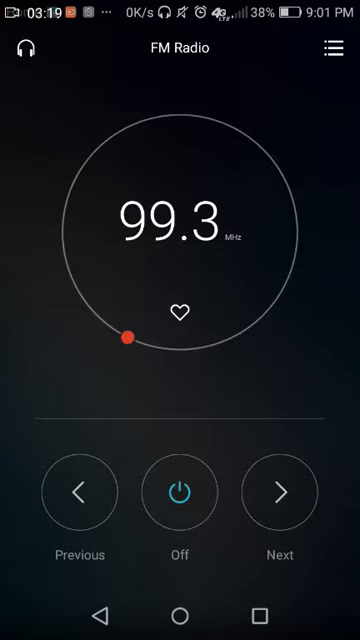
# Step up four stations from 99.3 MHz to 101.3 MHz with Next
pyautogui.click(281, 493)
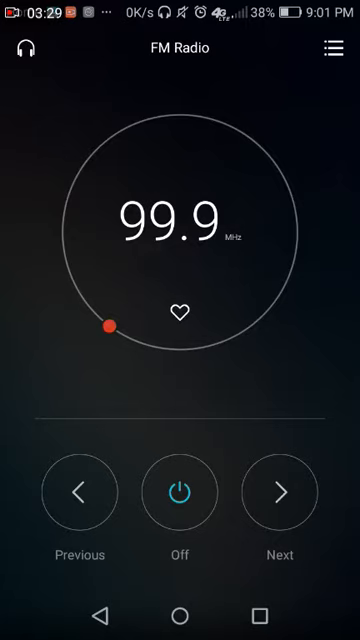
pyautogui.click(280, 492)
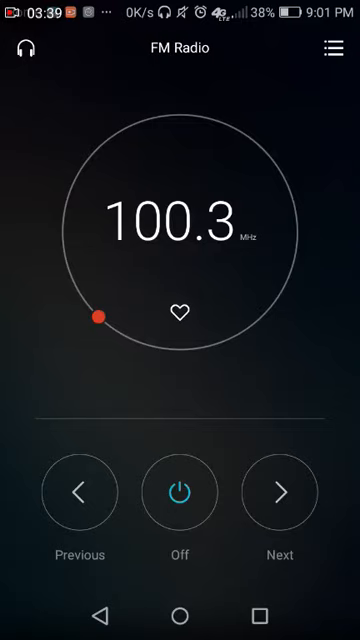
pyautogui.click(280, 493)
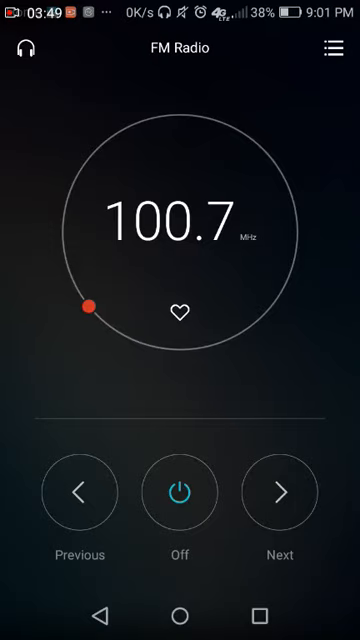
pyautogui.click(280, 492)
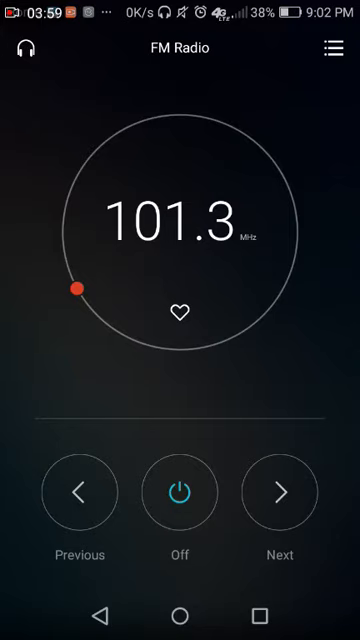
# Tune further up past 101.3 MHz to the 105.1 MHz station
pyautogui.click(281, 493)
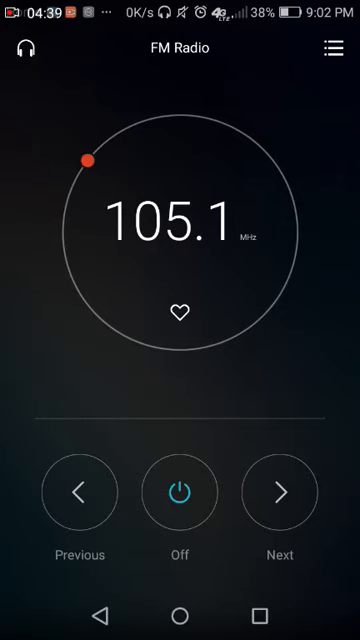
# Move up to 105.3 MHz, then search upward toward 105.5 MHz
pyautogui.click(280, 493)
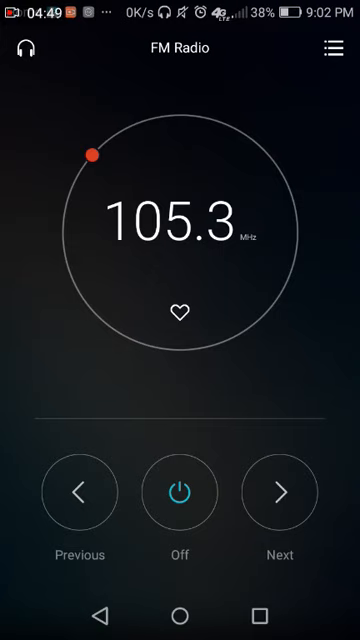
pyautogui.click(279, 493)
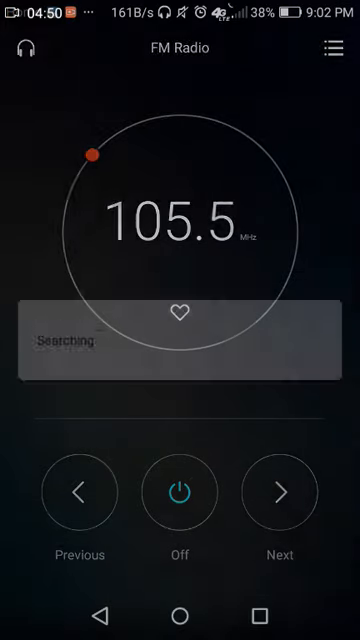